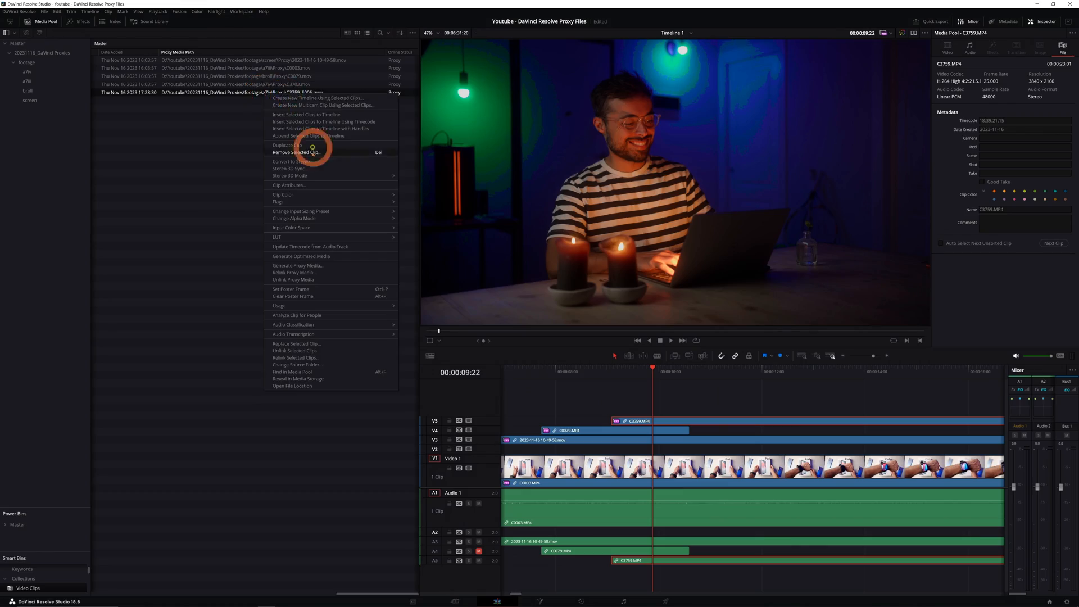
Close the clip menu and expand Collections to show Video Clips, Audio Only and Dialogue.
left_click(297, 265)
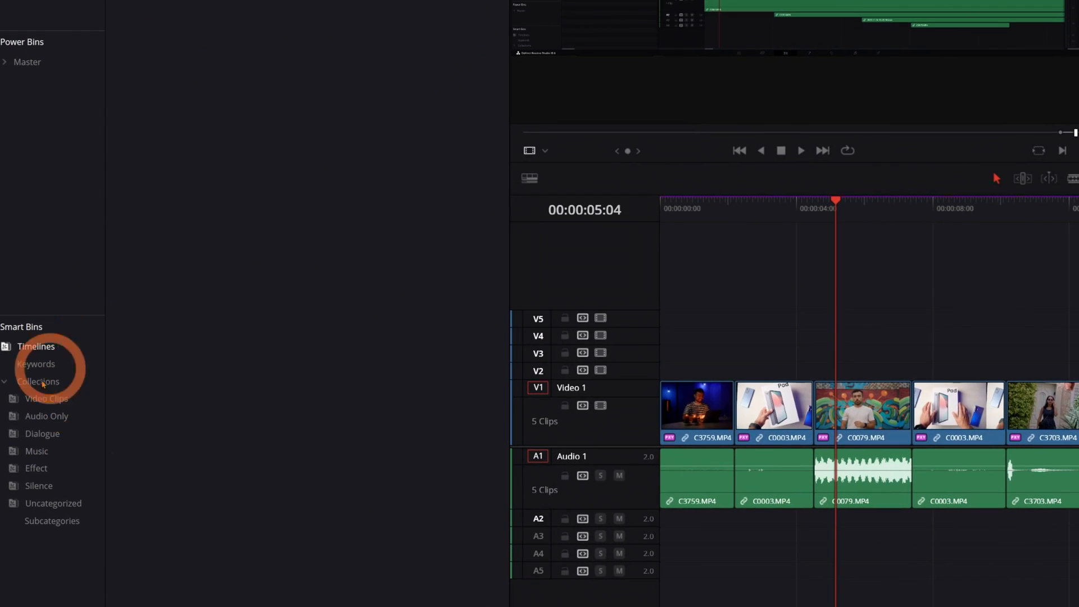
Select the Video Clips collection's clips and choose Generate Proxy Media from their context menu.
left_click(46, 399)
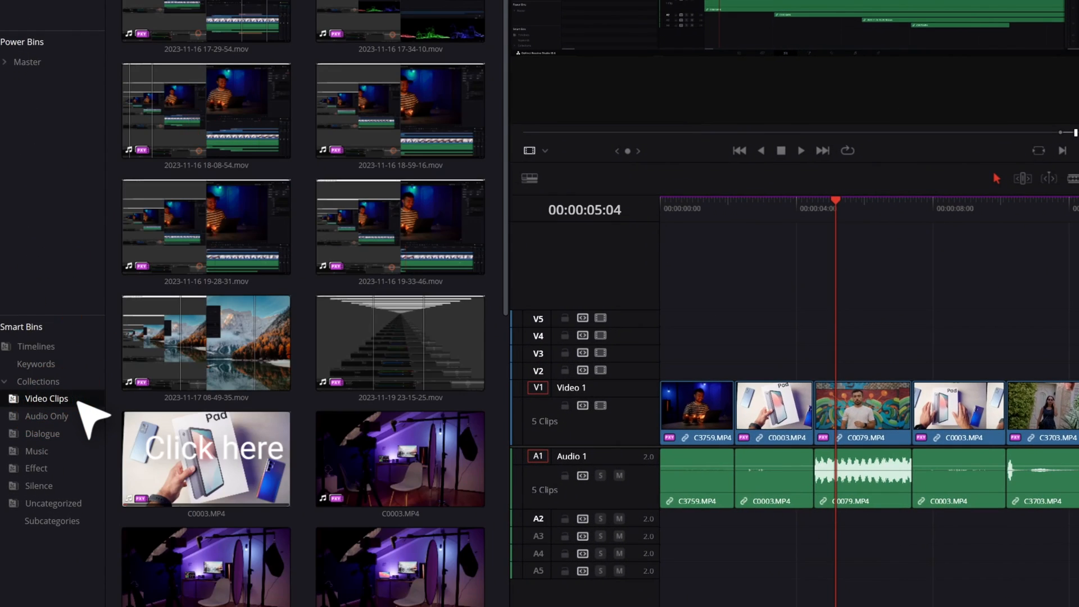
right_click(260, 422)
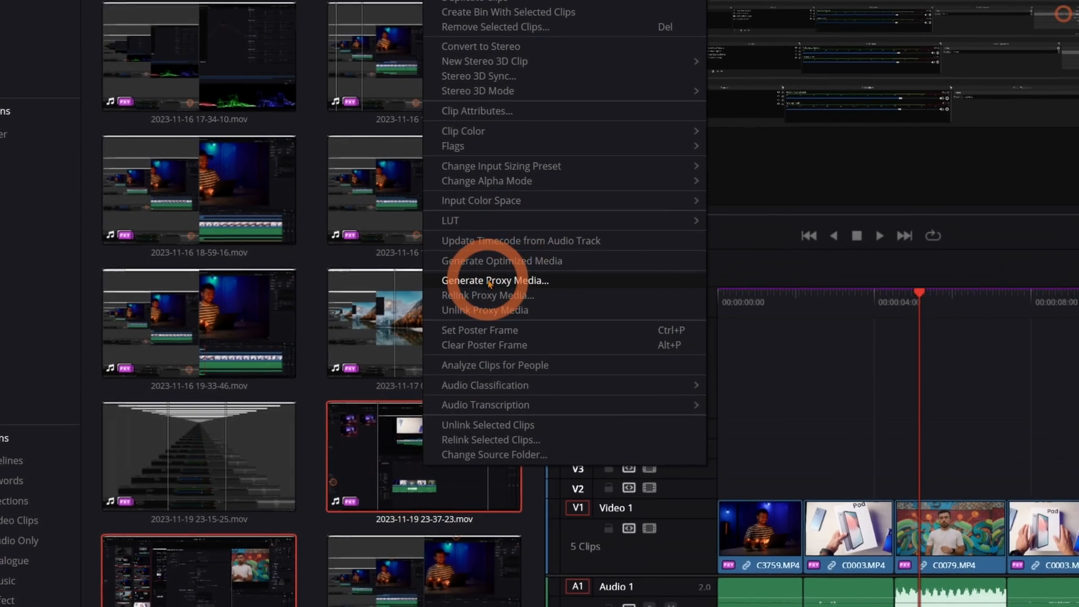
left_click(495, 280)
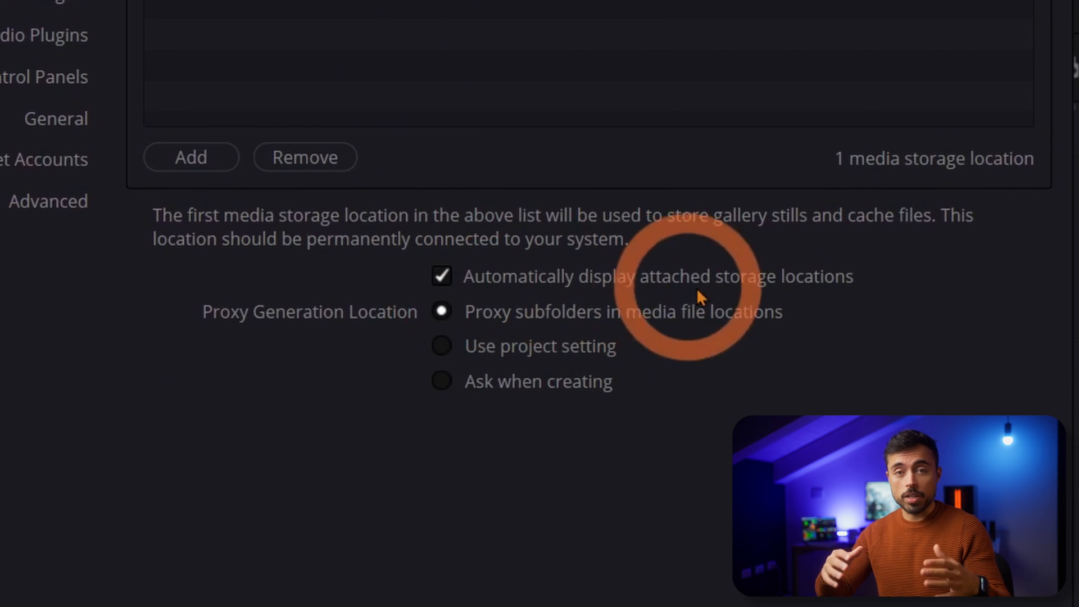
mouse_move(623, 329)
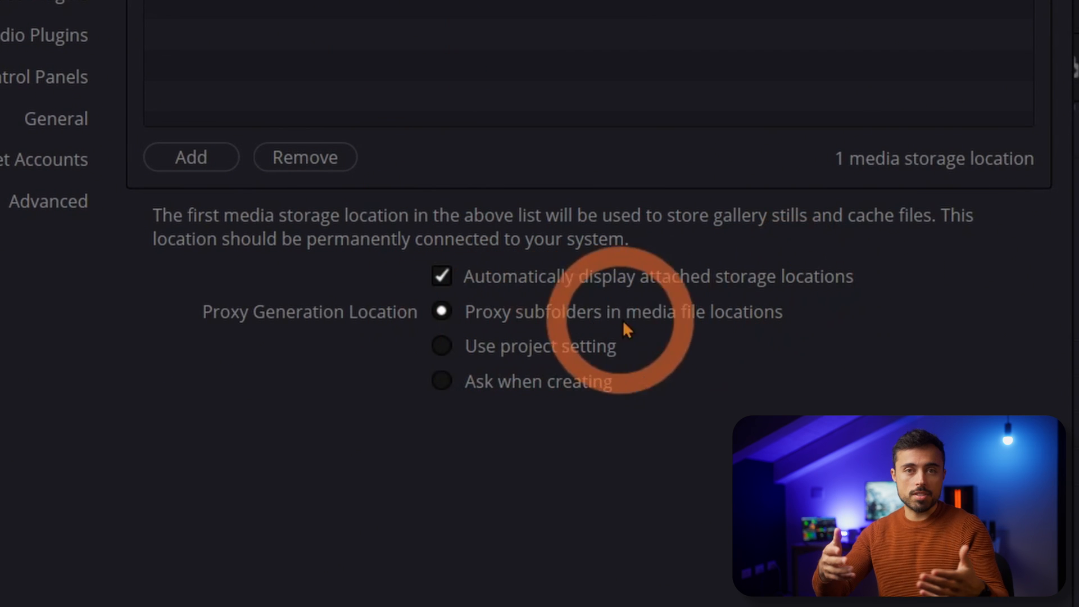
mouse_move(531, 357)
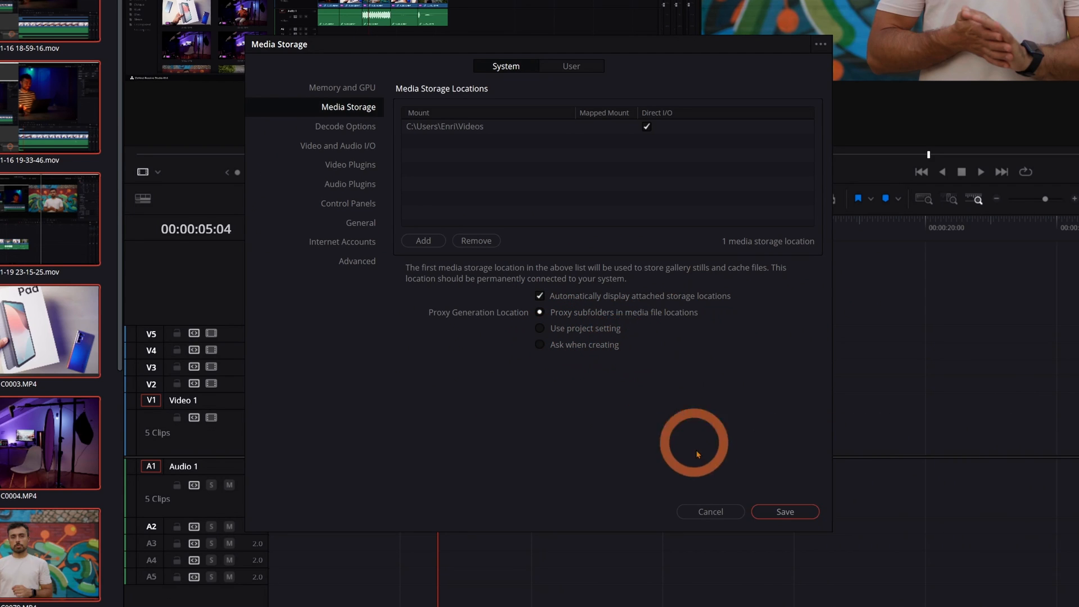
Save Media Storage preferences with proxies kept in subfolders beside the media files.
left_click(784, 511)
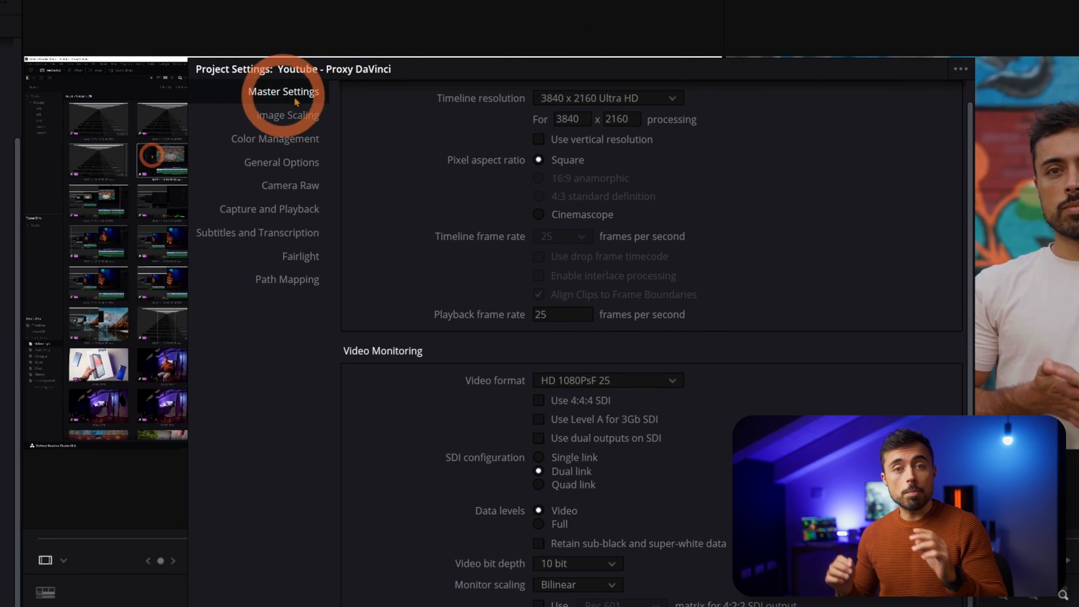
Scroll Master Settings to Optimized Media and Render Cache, showing Half resolution and DNxHR HQ.
scroll("down", 3)
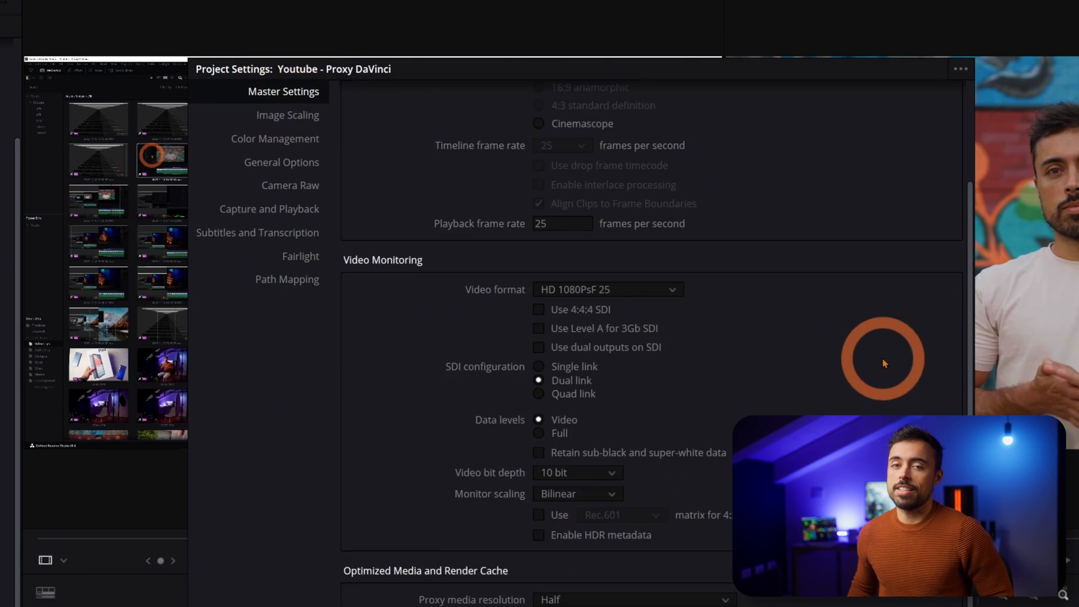
scroll("down", 3)
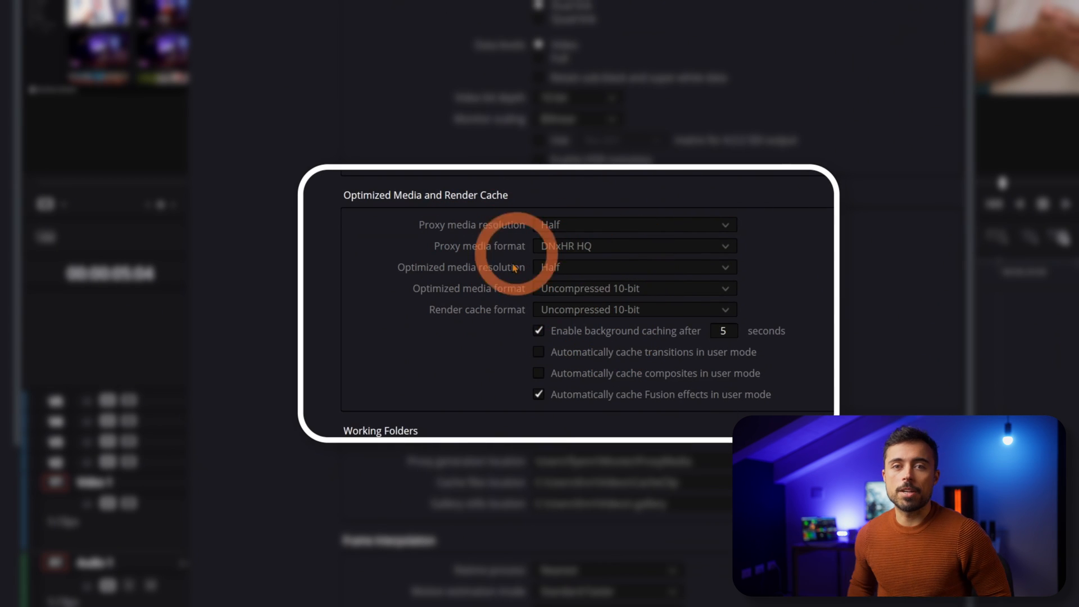
left_click(632, 224)
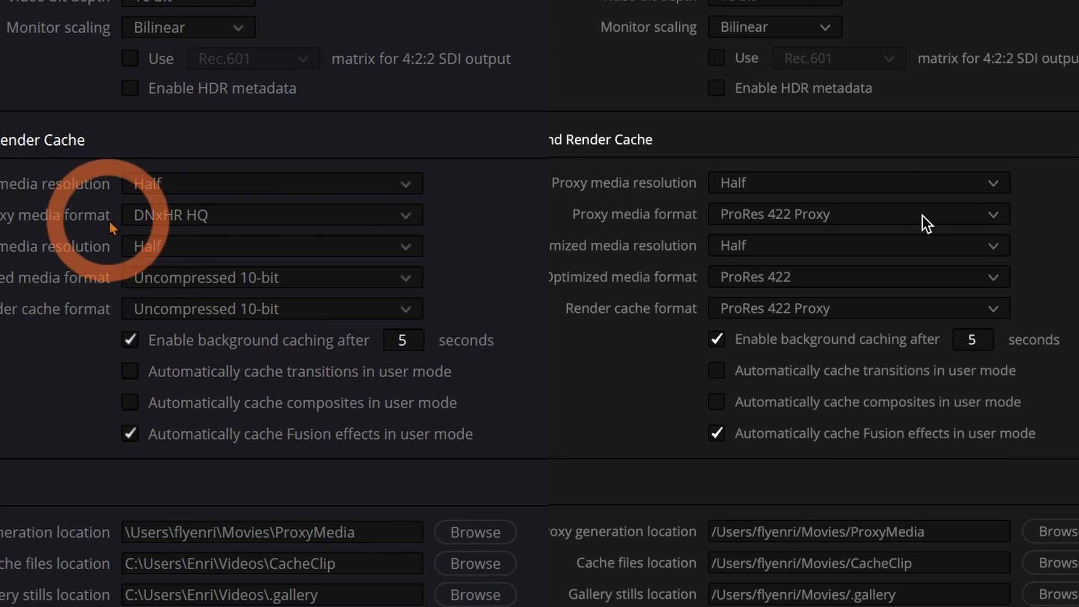
Open the proxy media format dropdown to compare DNxHR and ProRes options.
left_click(270, 214)
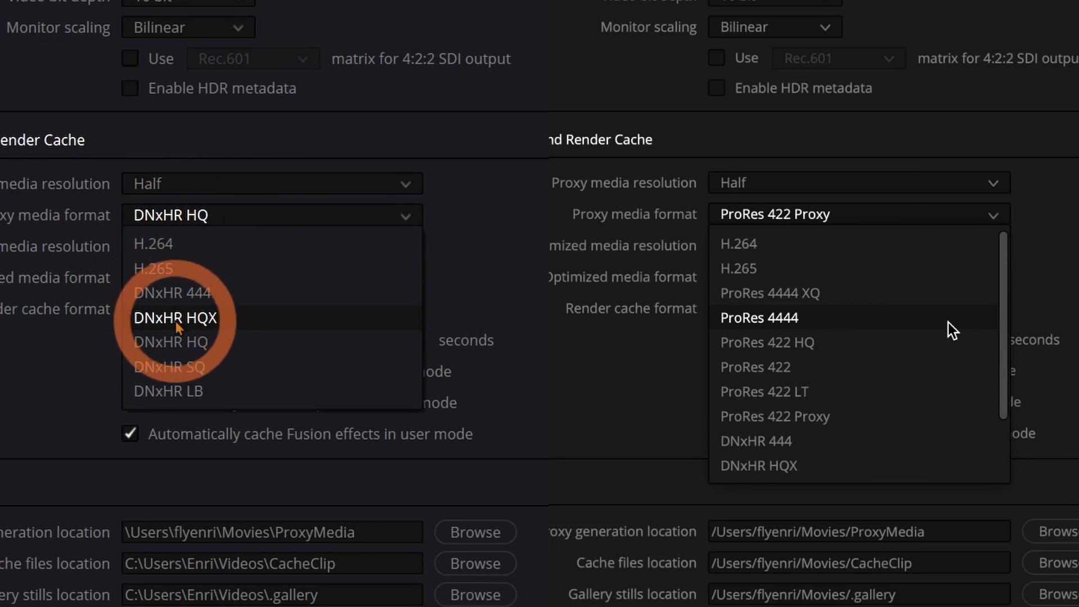
mouse_move(181, 391)
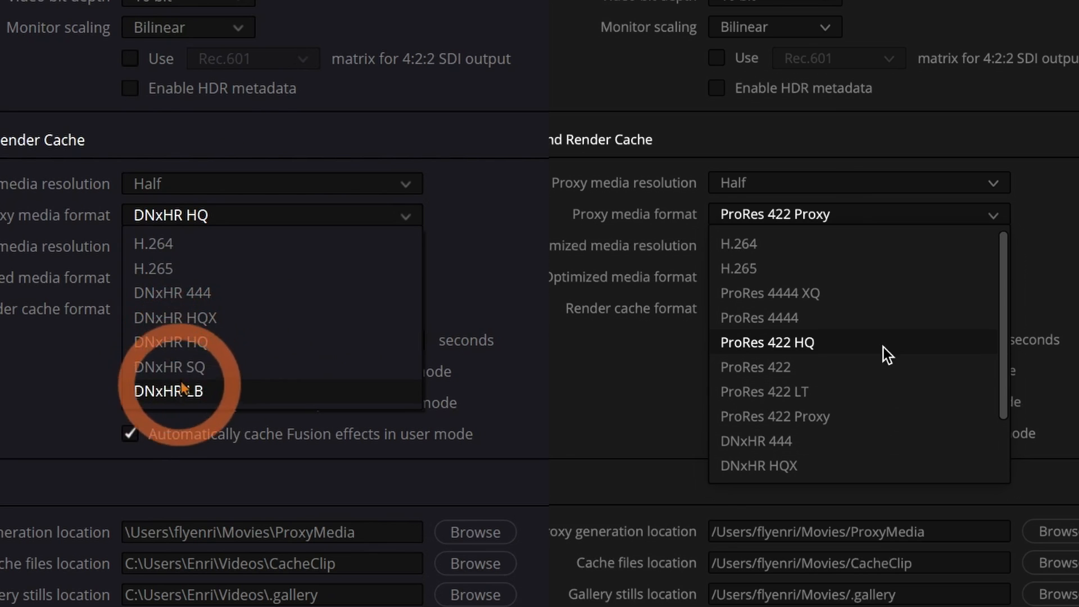
mouse_move(896, 410)
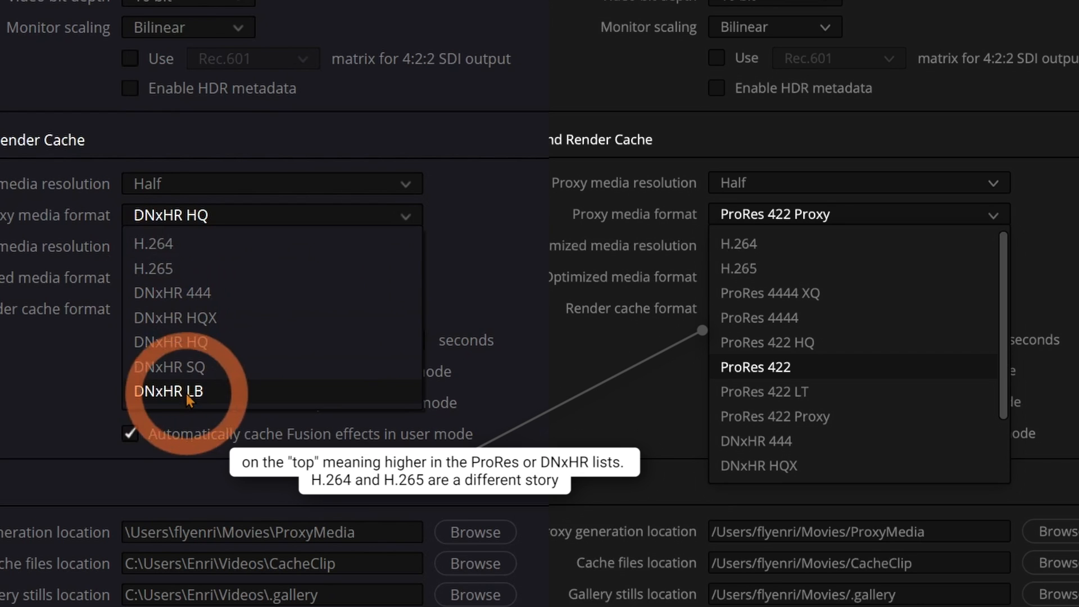
mouse_move(193, 342)
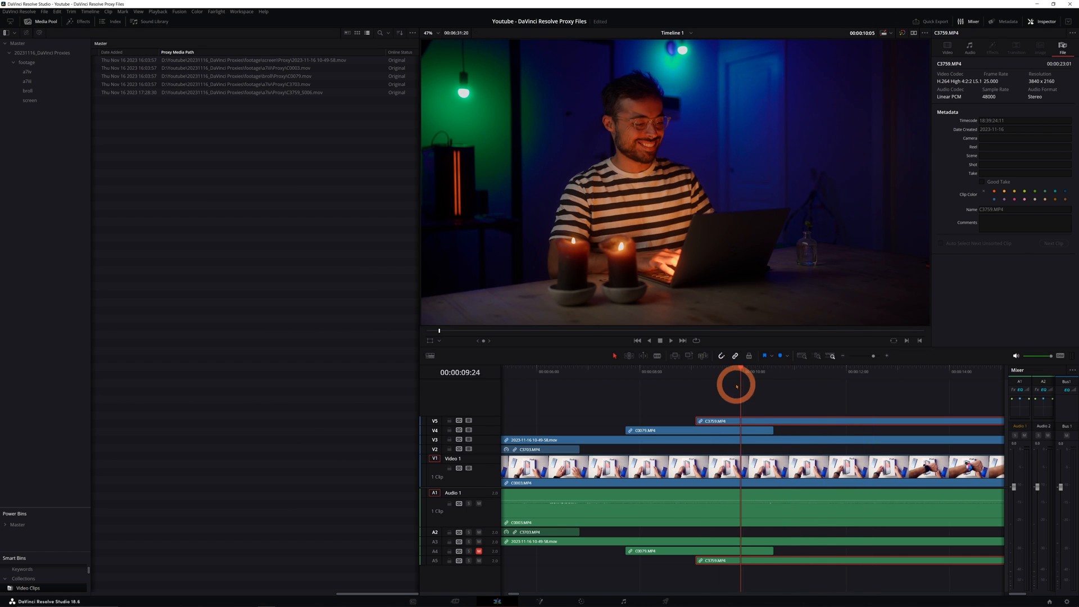
Open the viewer options showing Disable All Proxies, Prefer Proxies and Prefer Camera Originals.
left_click(891, 32)
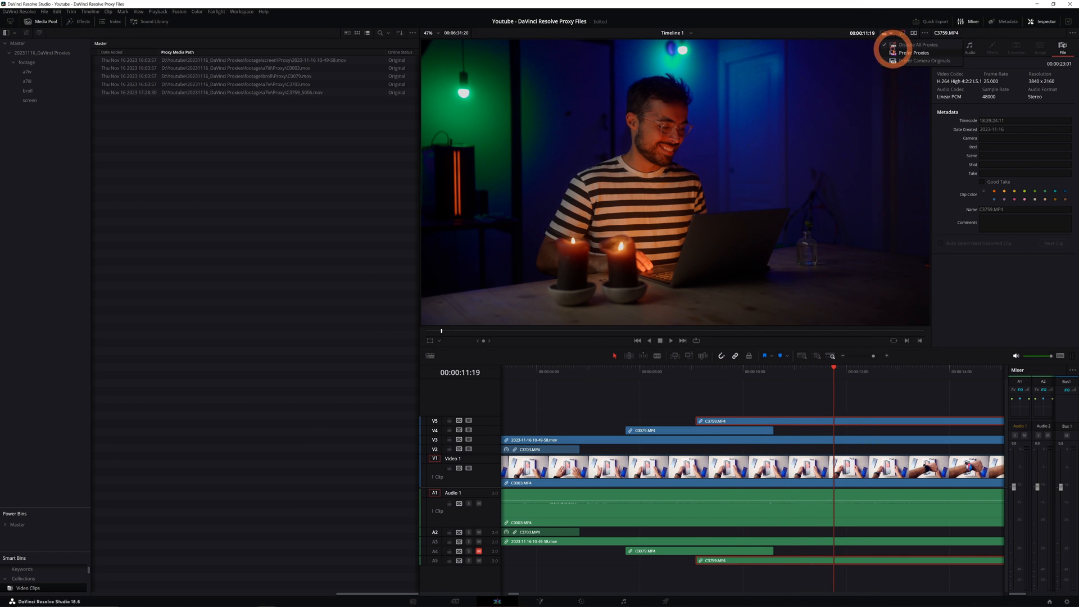